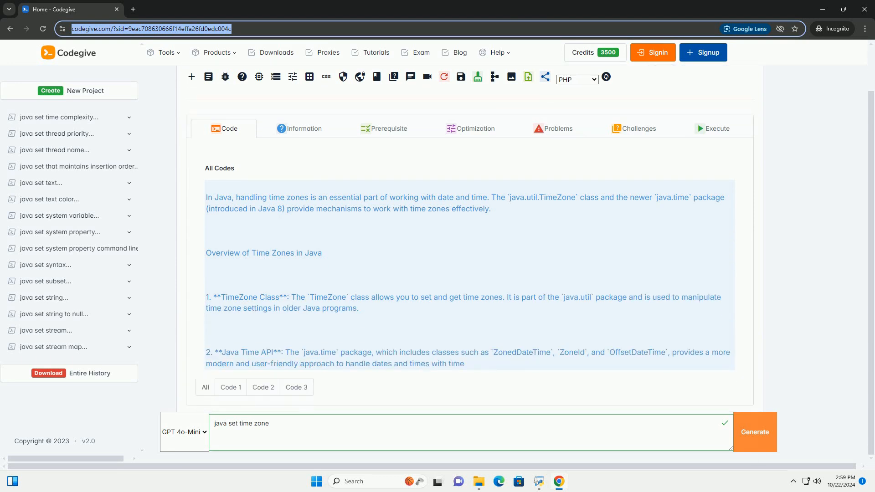
scroll(down, 3)
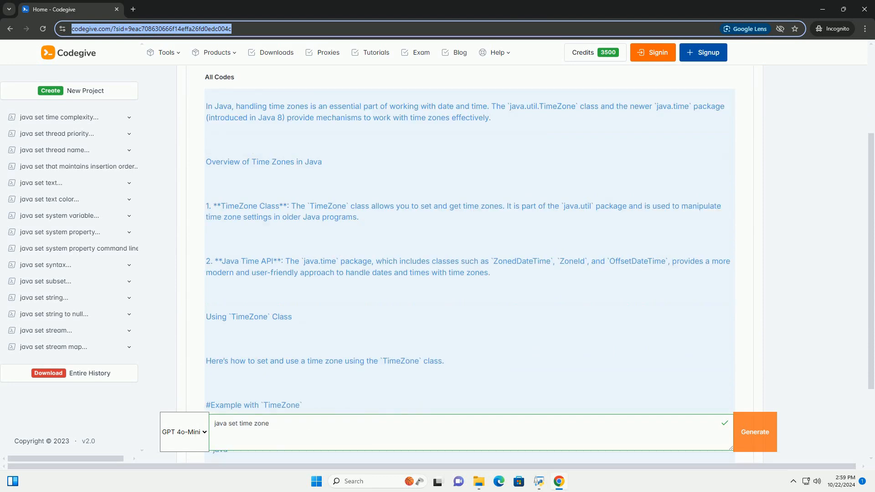
scroll(down, 3)
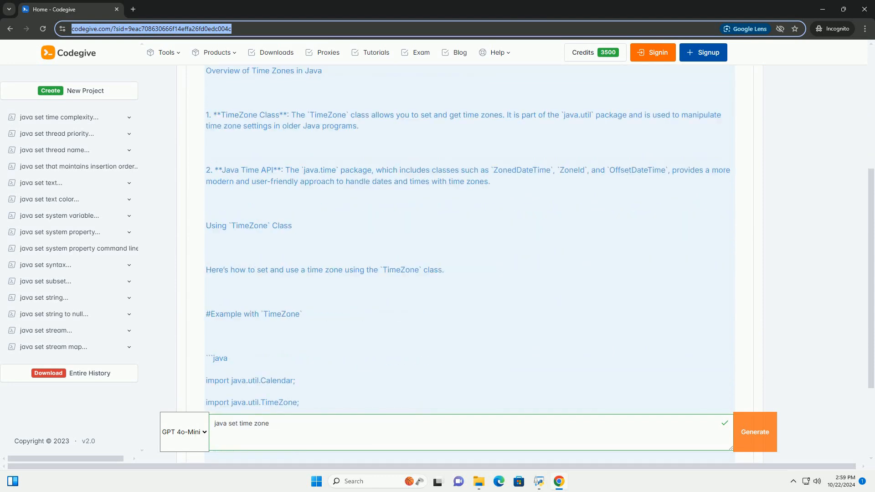
scroll(down, 3)
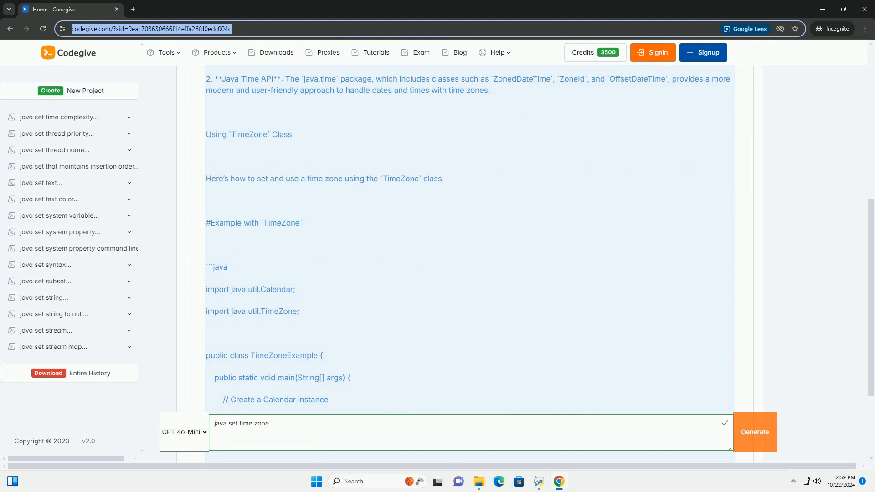
scroll(down, 3)
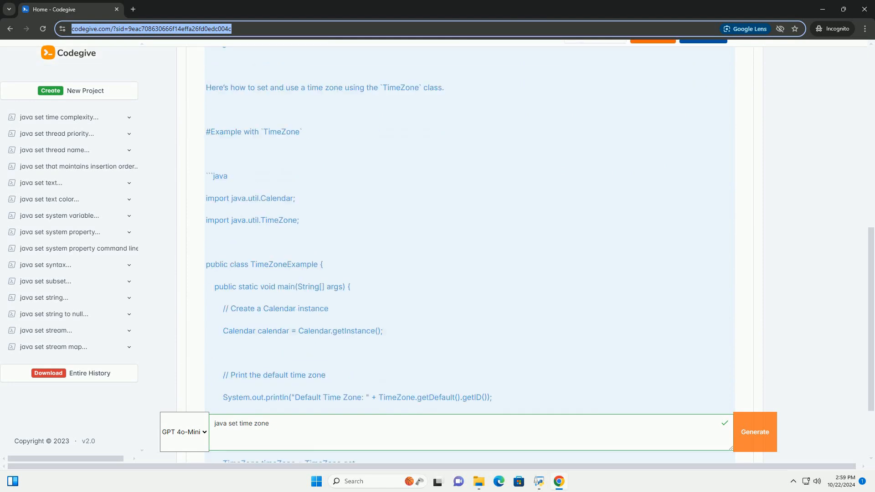
scroll(down, 3)
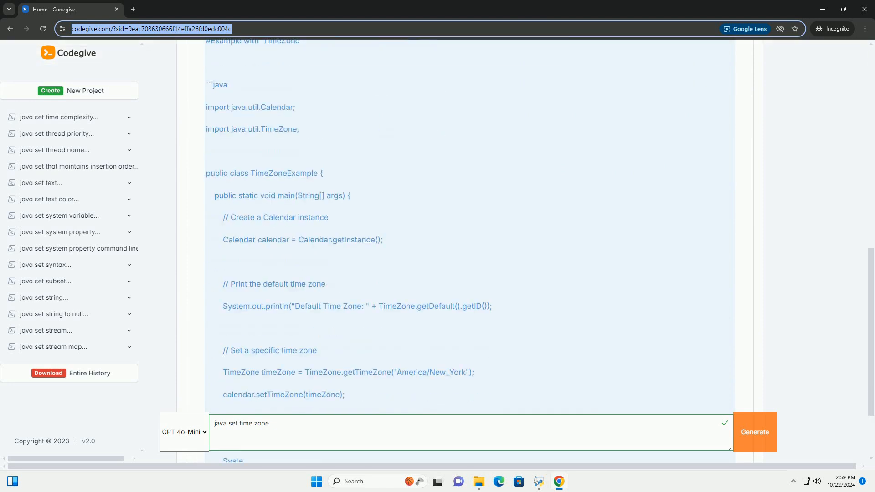
scroll(down, 3)
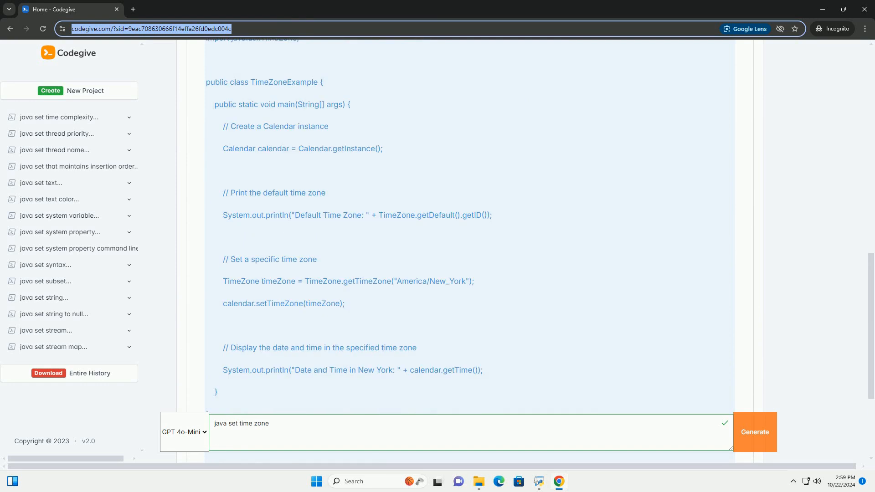
scroll(down, 3)
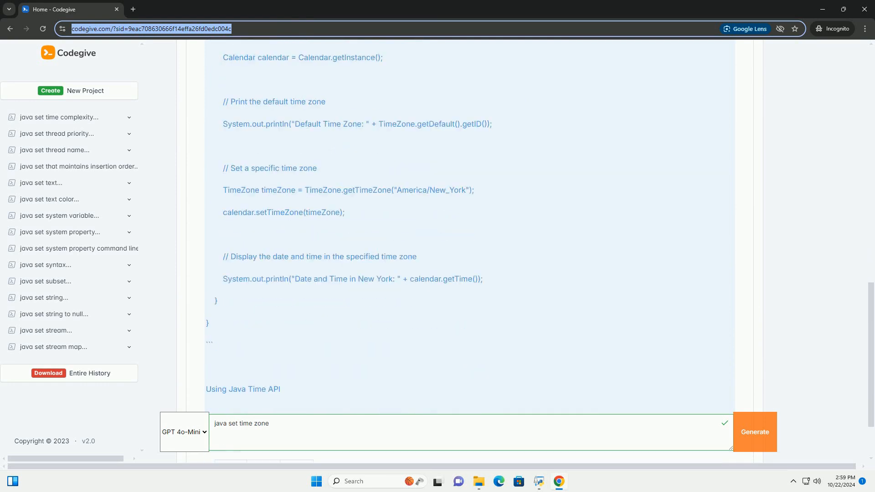
scroll(down, 3)
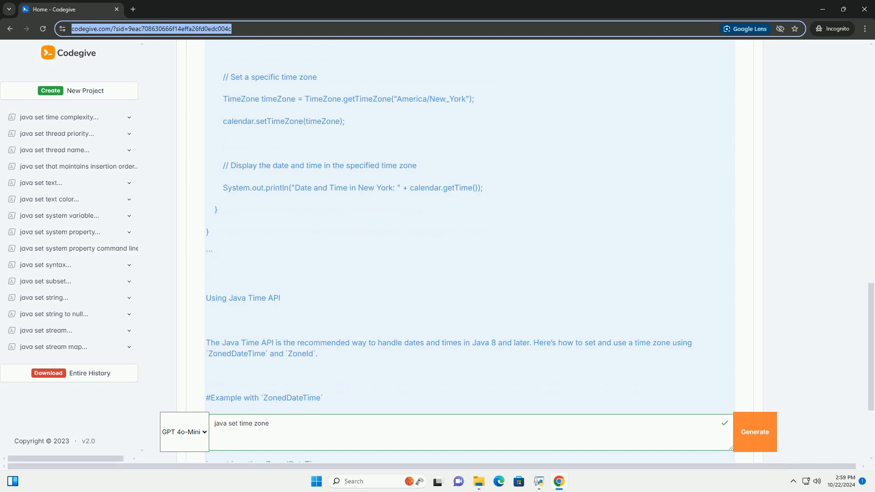
scroll(down, 3)
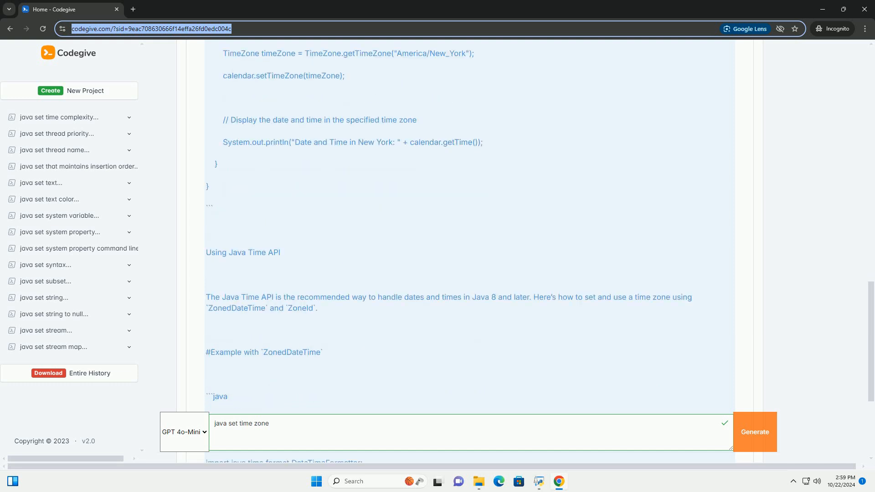
scroll(down, 3)
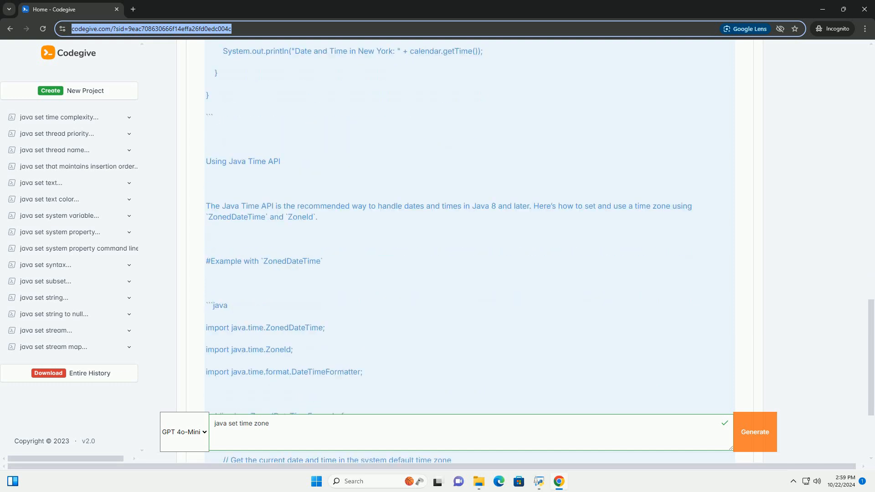
scroll(down, 3)
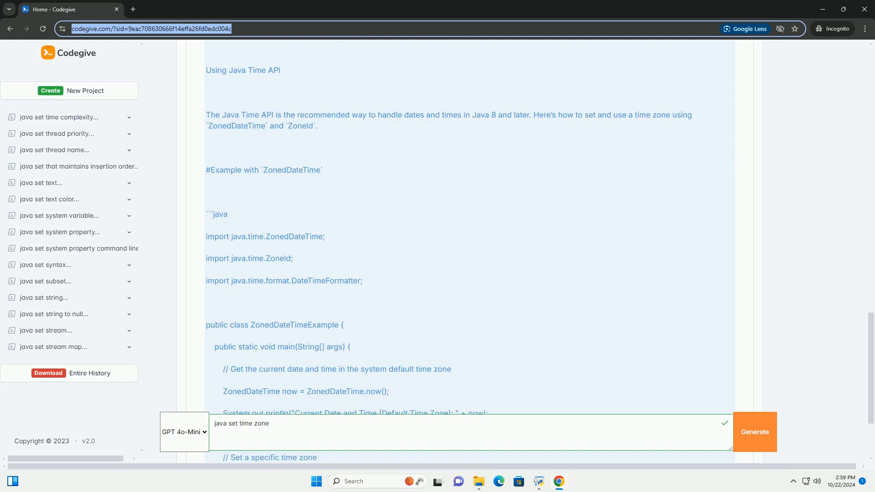
scroll(down, 3)
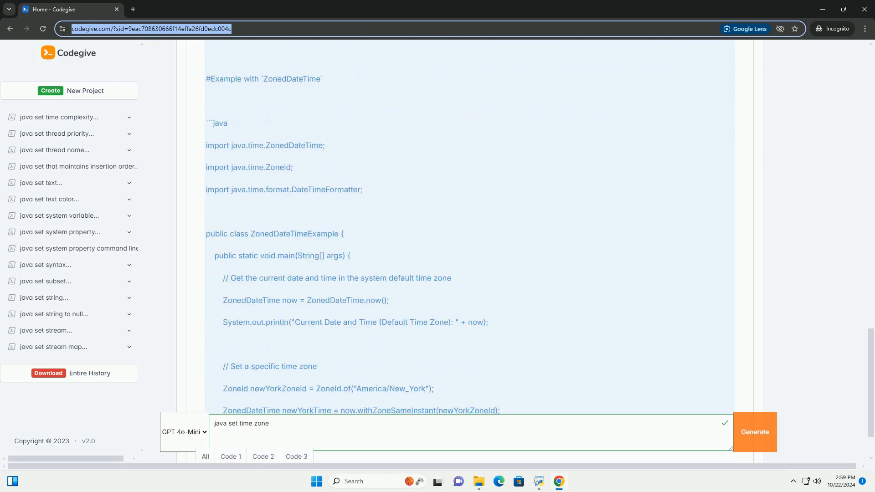
scroll(down, 3)
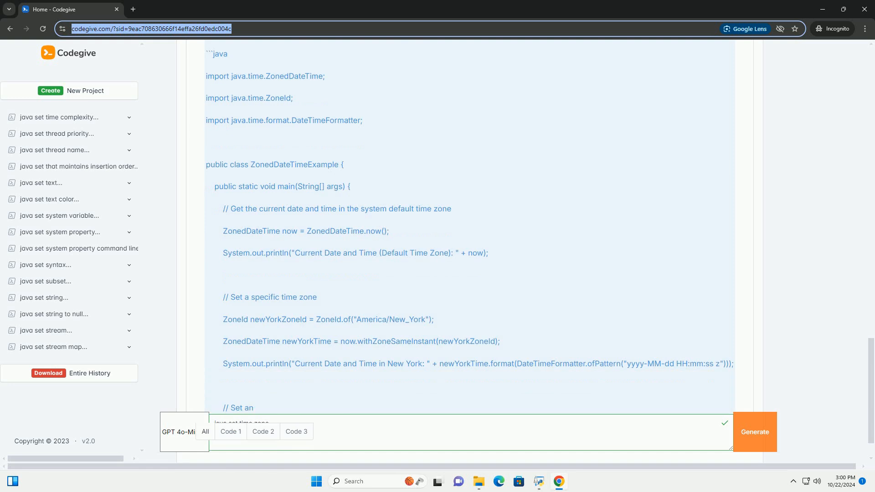
scroll(down, 3)
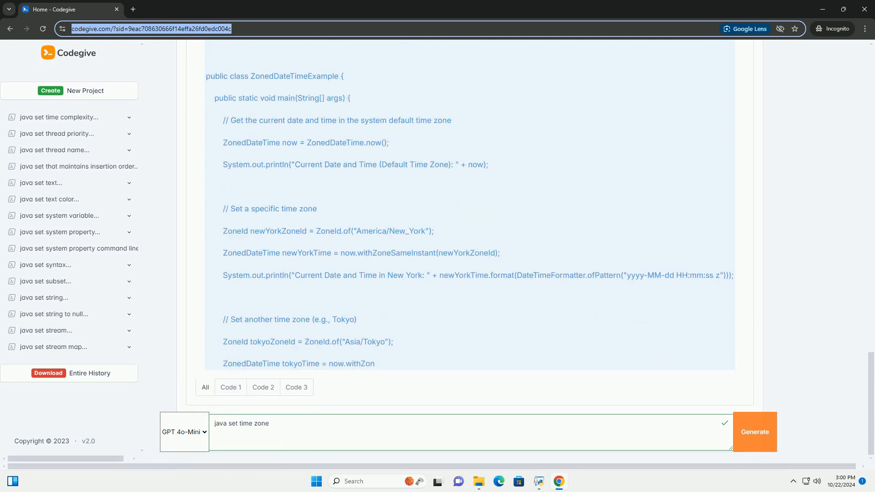
scroll(up, 3)
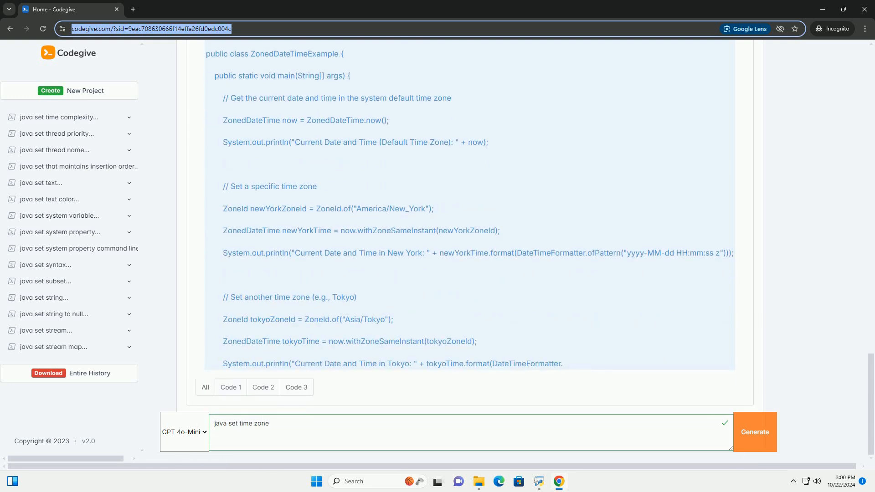
scroll(down, 3)
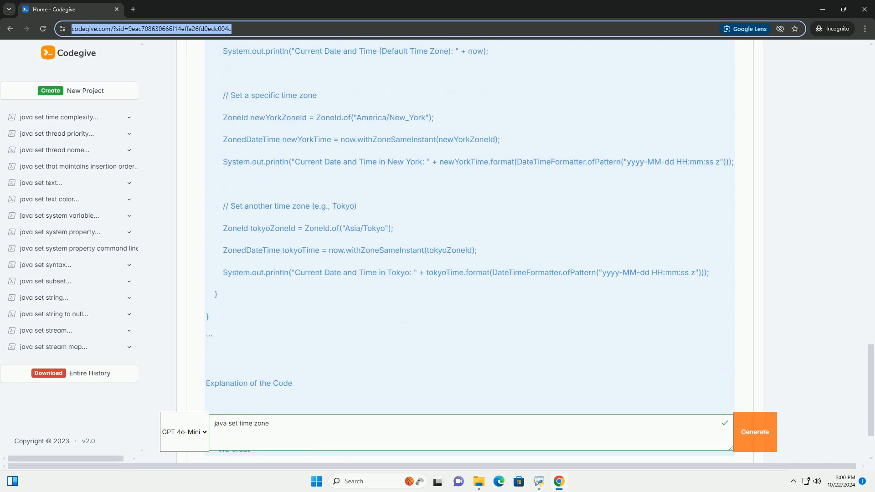
scroll(down, 3)
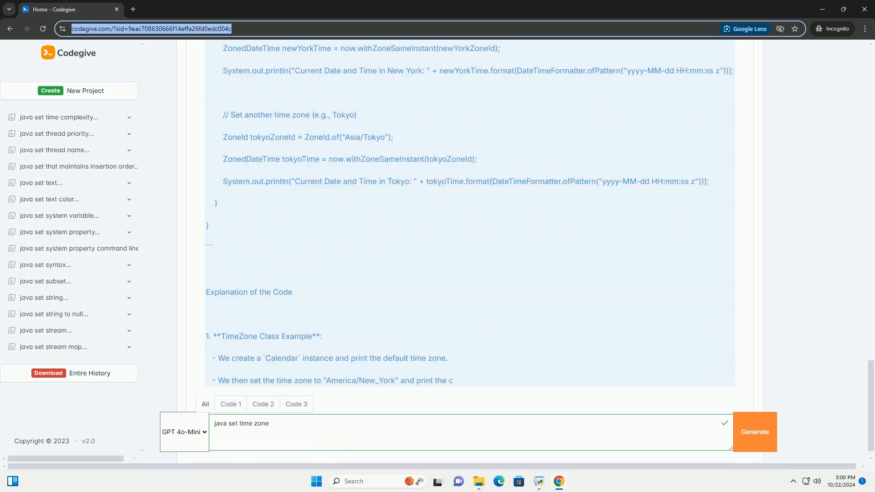
scroll(down, 3)
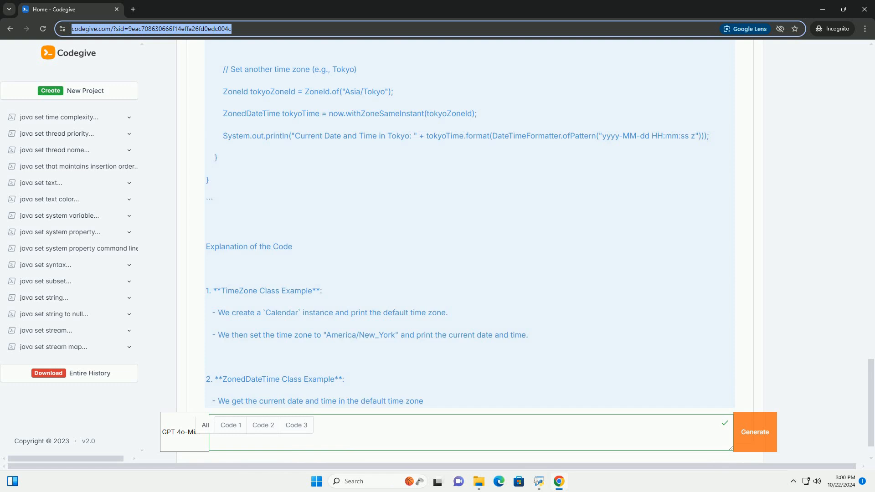
scroll(down, 3)
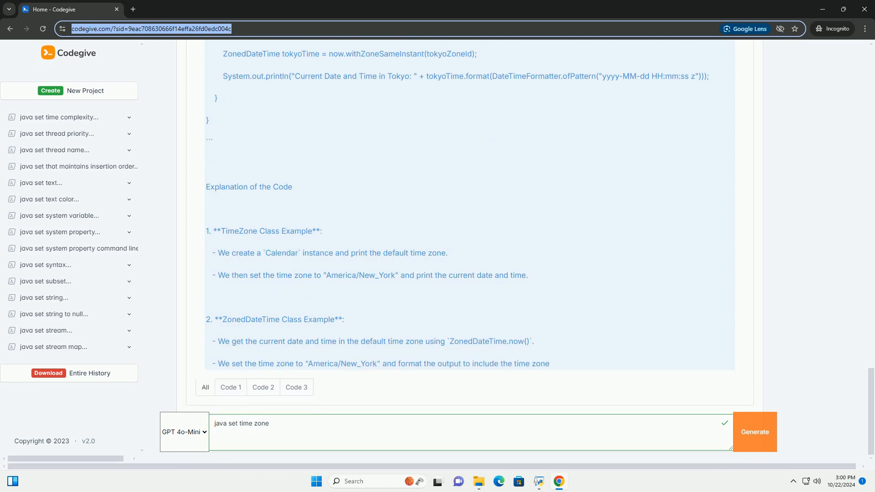
scroll(down, 3)
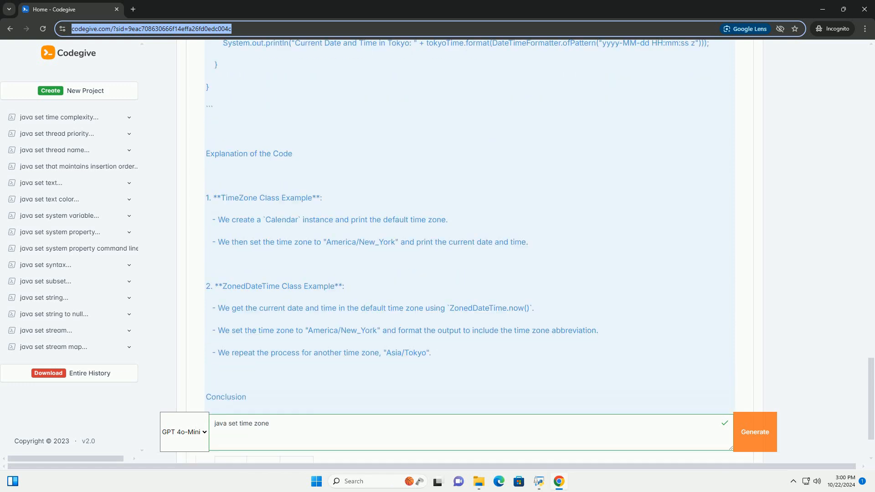
scroll(down, 3)
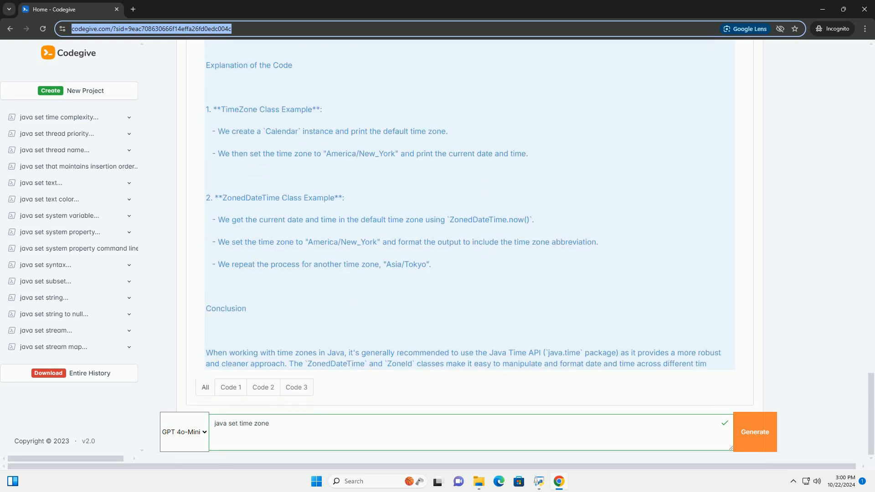
scroll(down, 3)
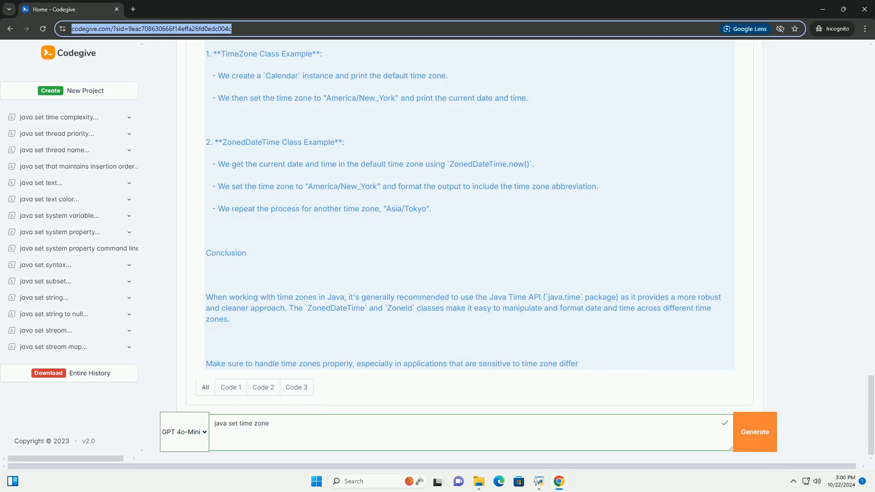